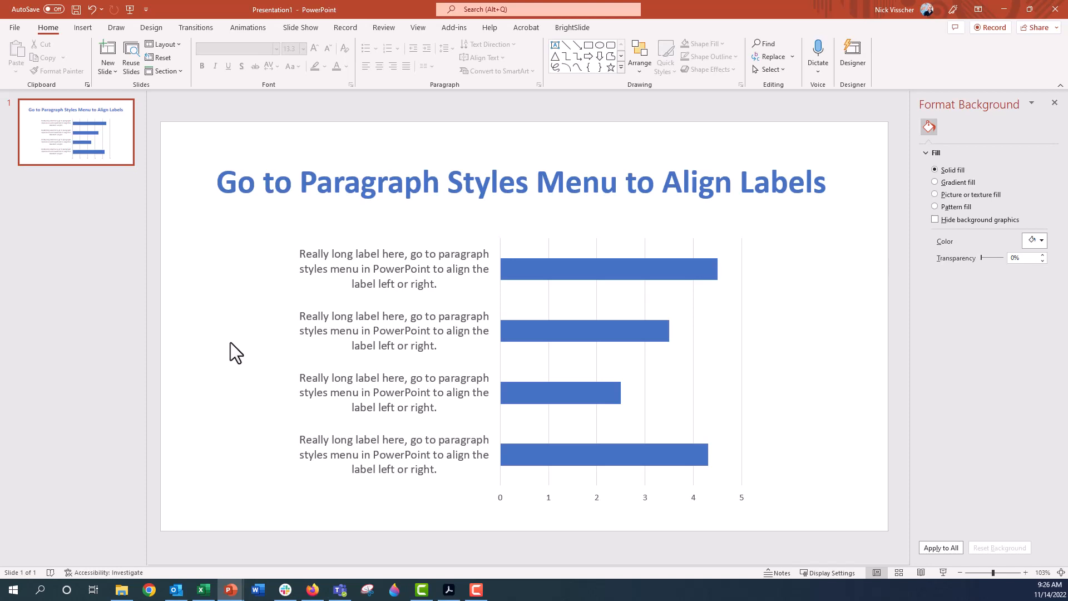
mouse_move(236, 346)
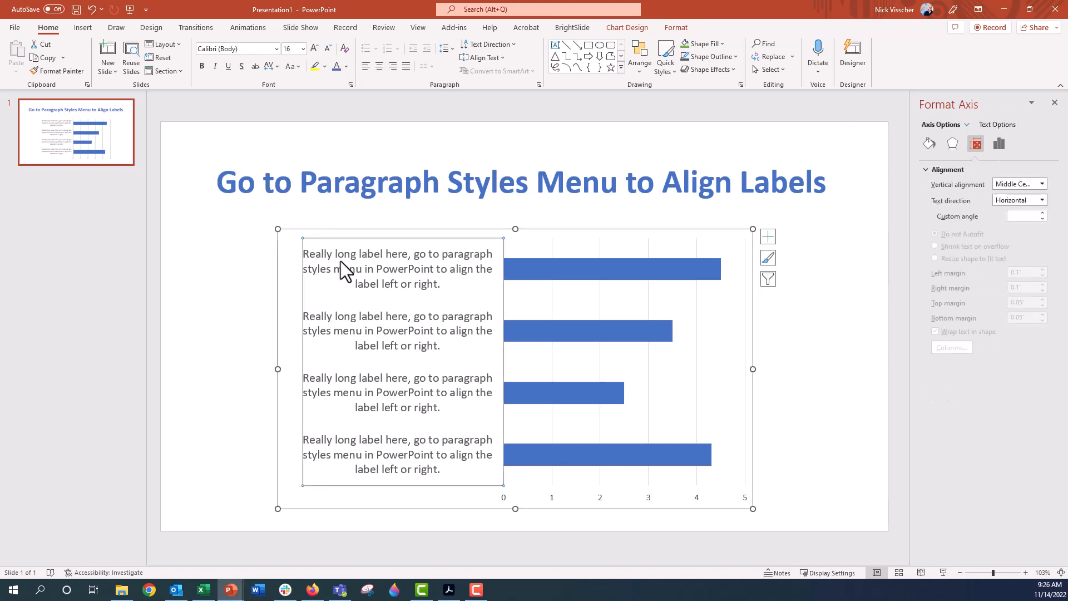
Switch the Format Axis pane to the category axis's type and position options
left_click(254, 282)
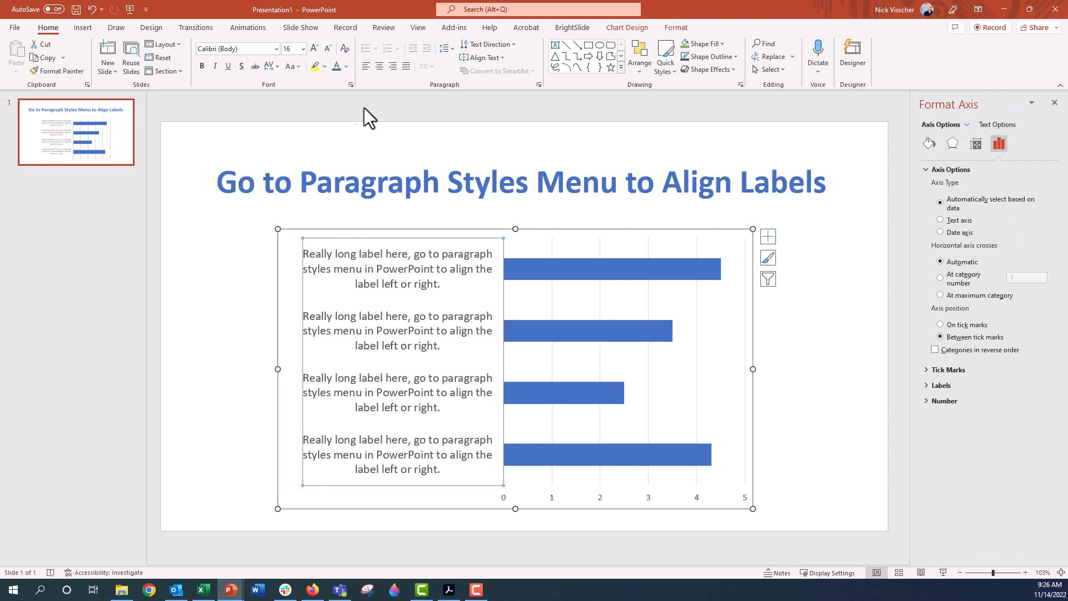
mouse_move(366, 66)
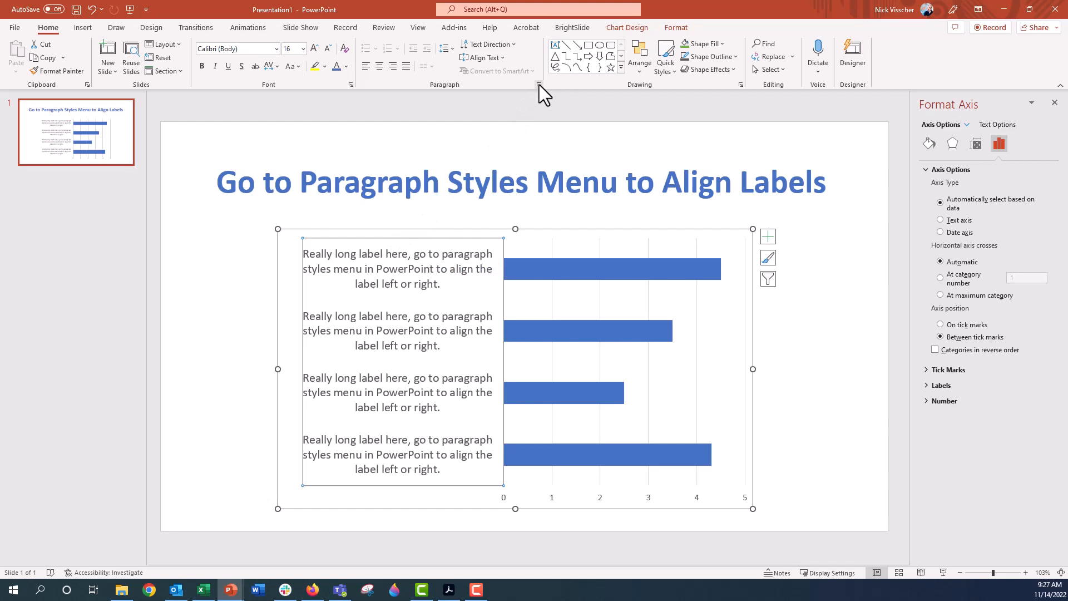
mouse_move(540, 84)
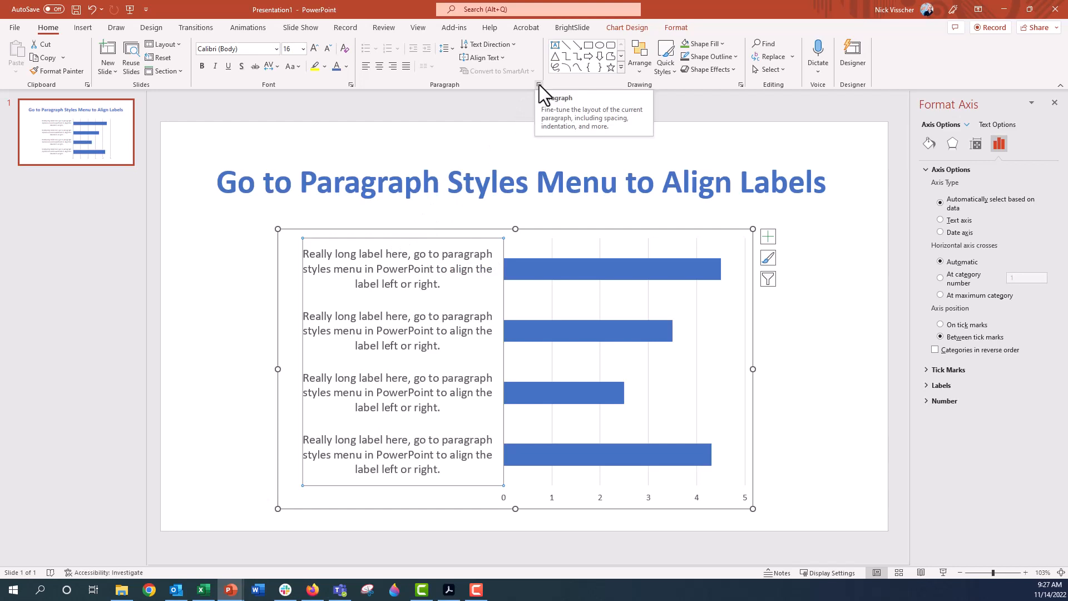
Set the category axis labels' paragraph Alignment to Right and apply it
left_click(539, 84)
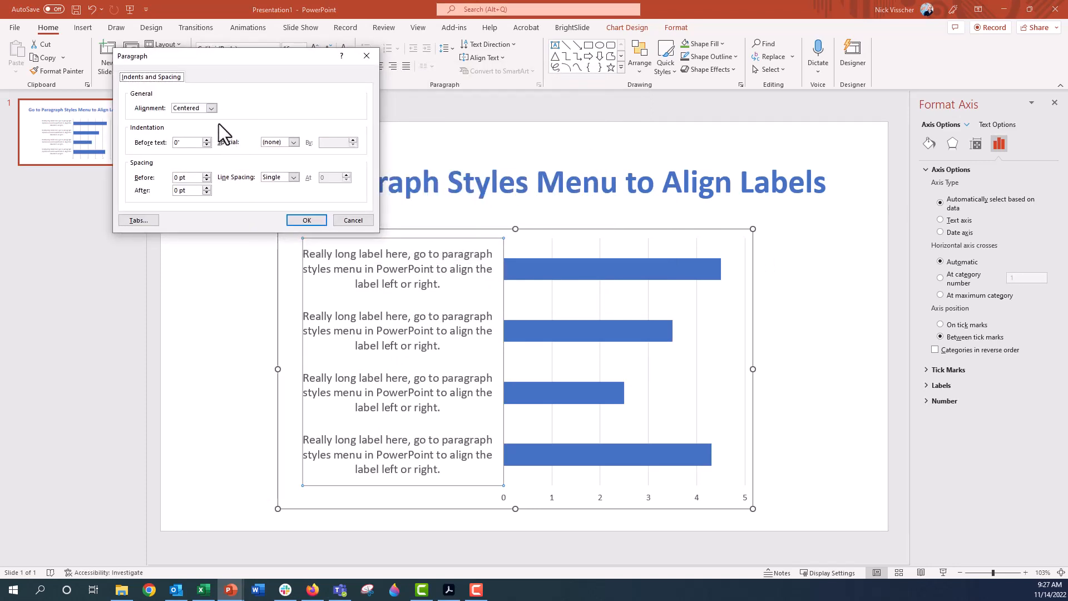
left_click(211, 108)
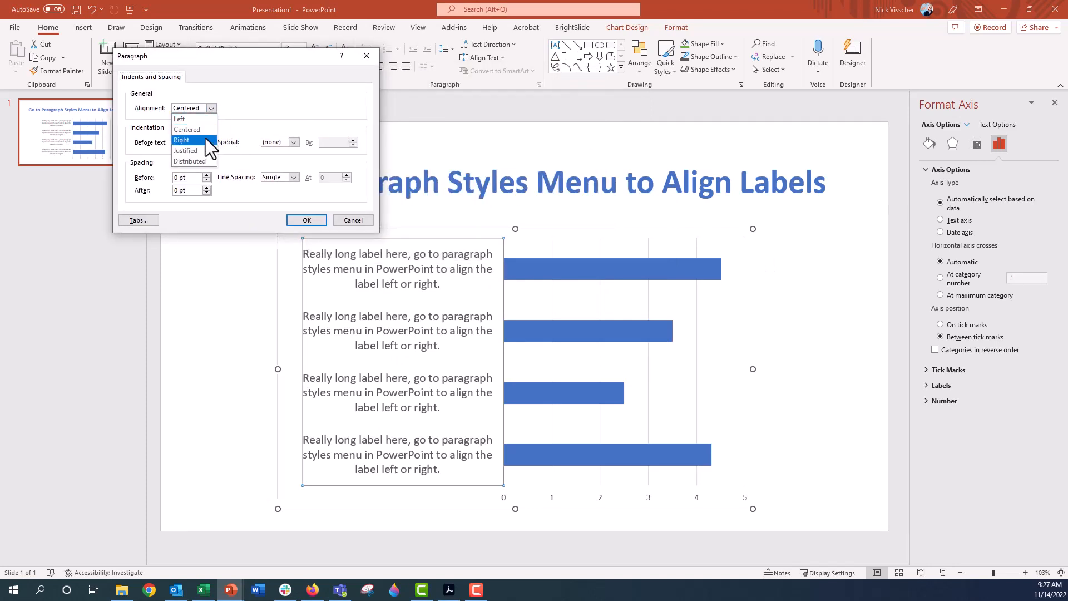
left_click(182, 140)
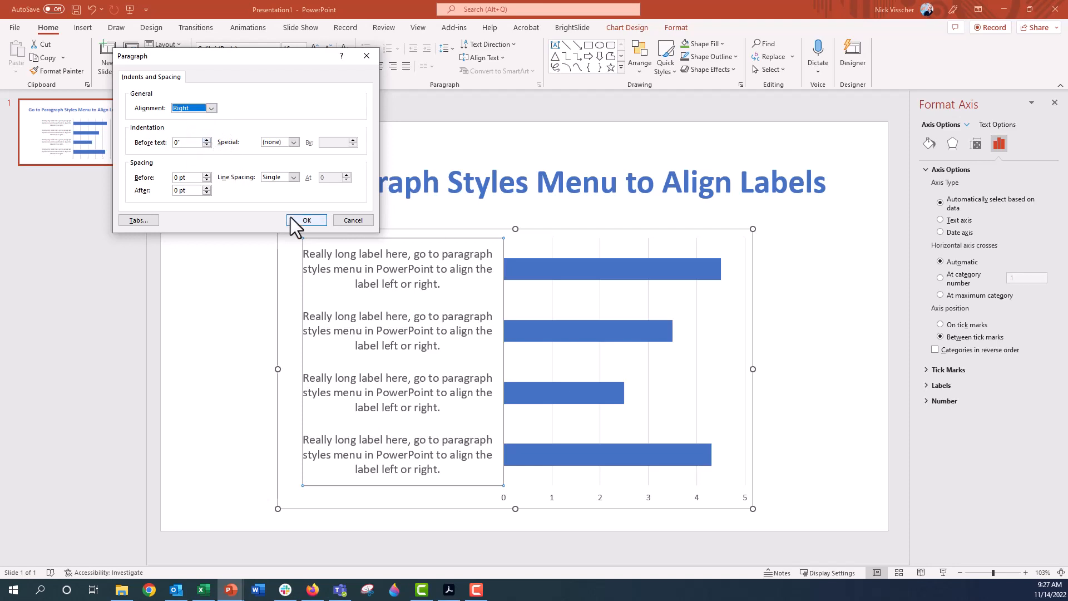
left_click(306, 220)
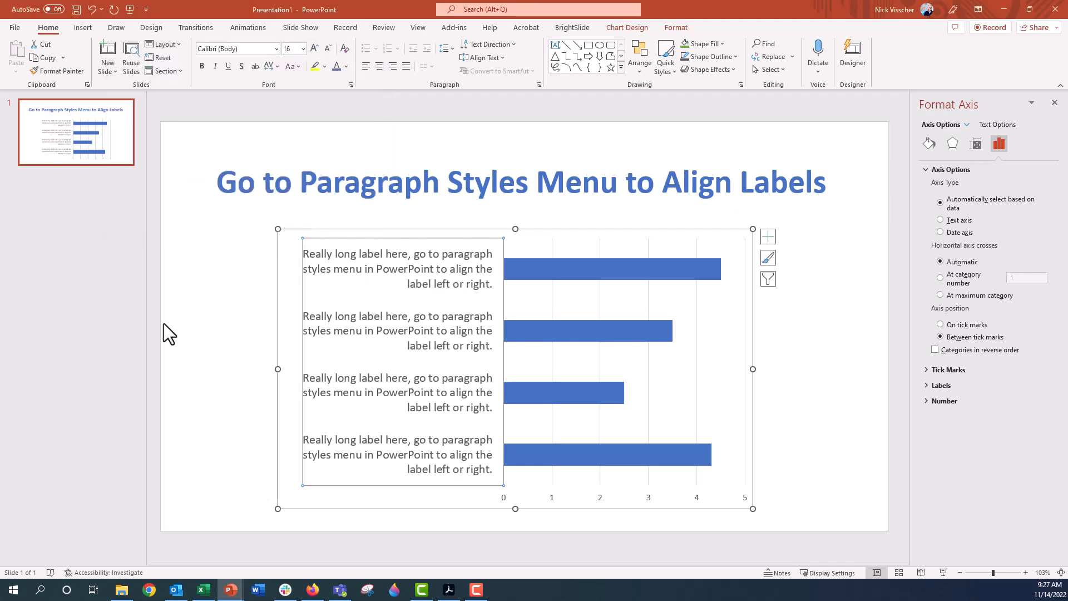
mouse_move(324, 232)
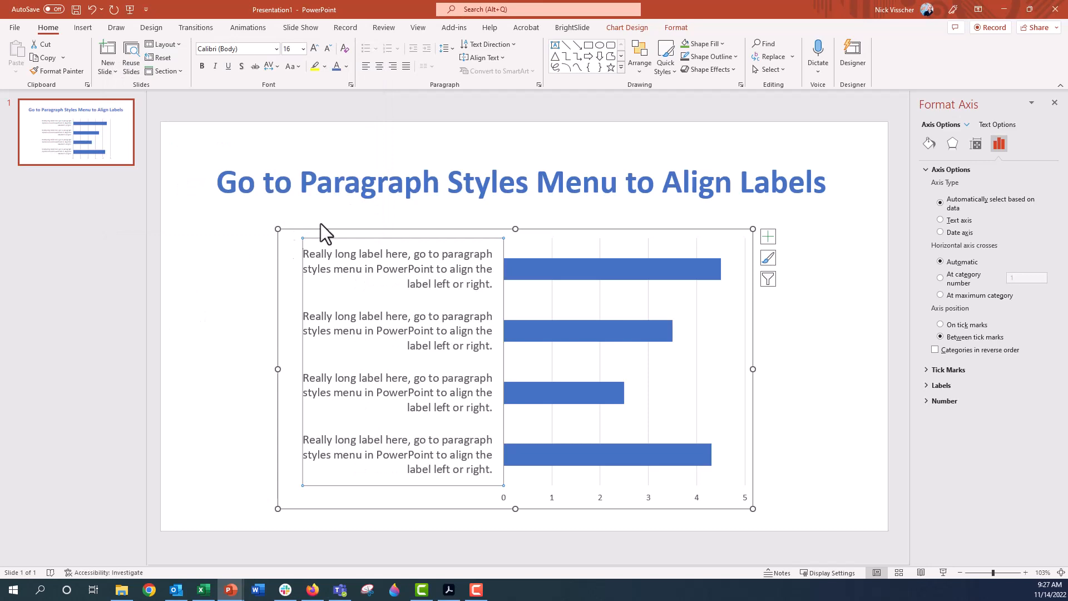
Reopen the axis labels' Paragraph dialog and its Alignment choices to switch from Right
left_click(540, 85)
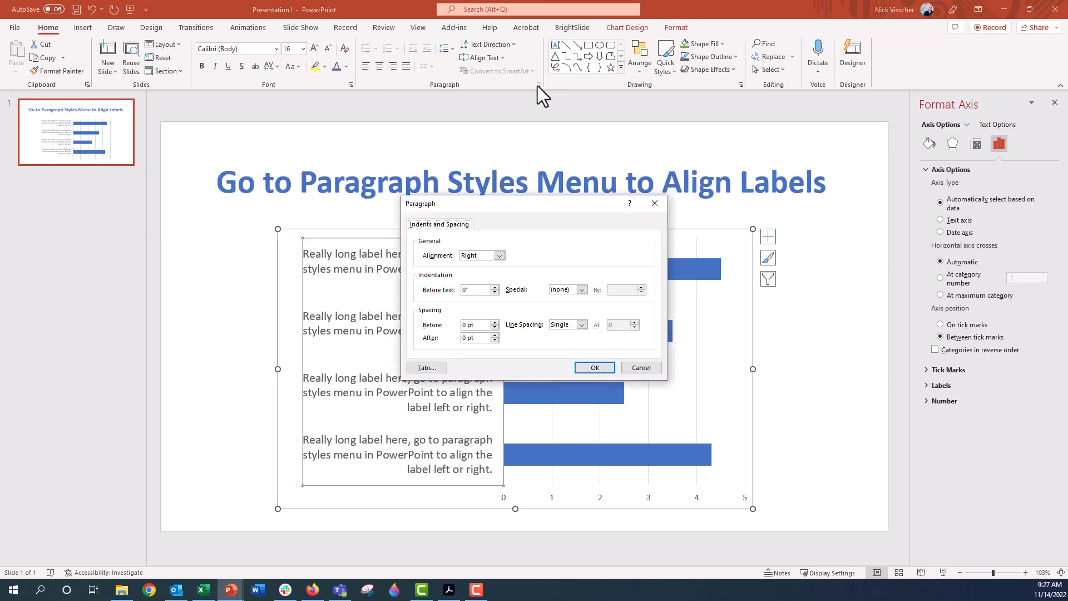
left_click(499, 255)
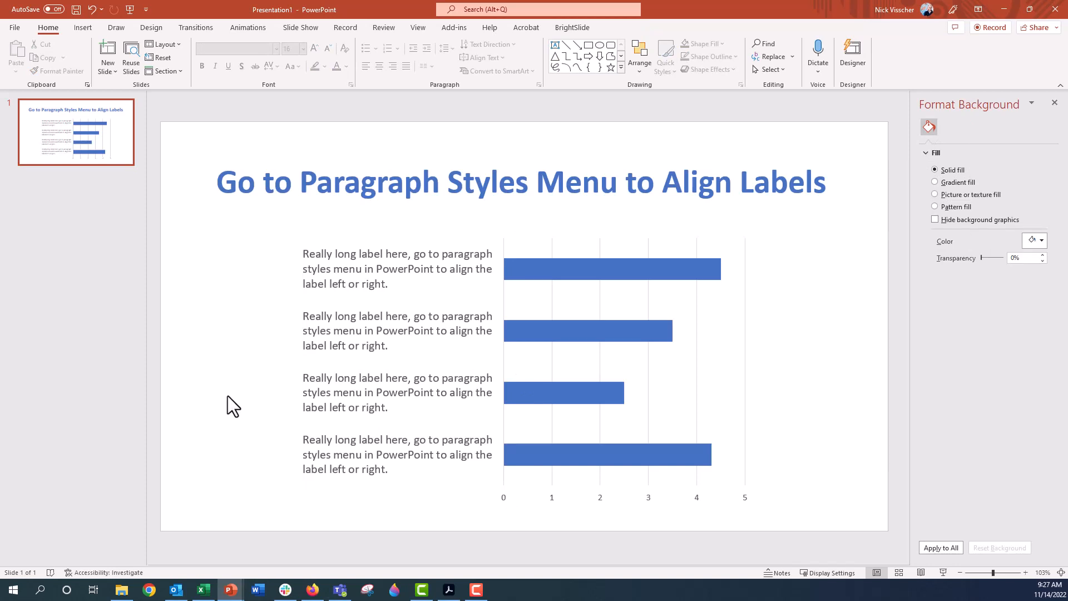
mouse_move(197, 382)
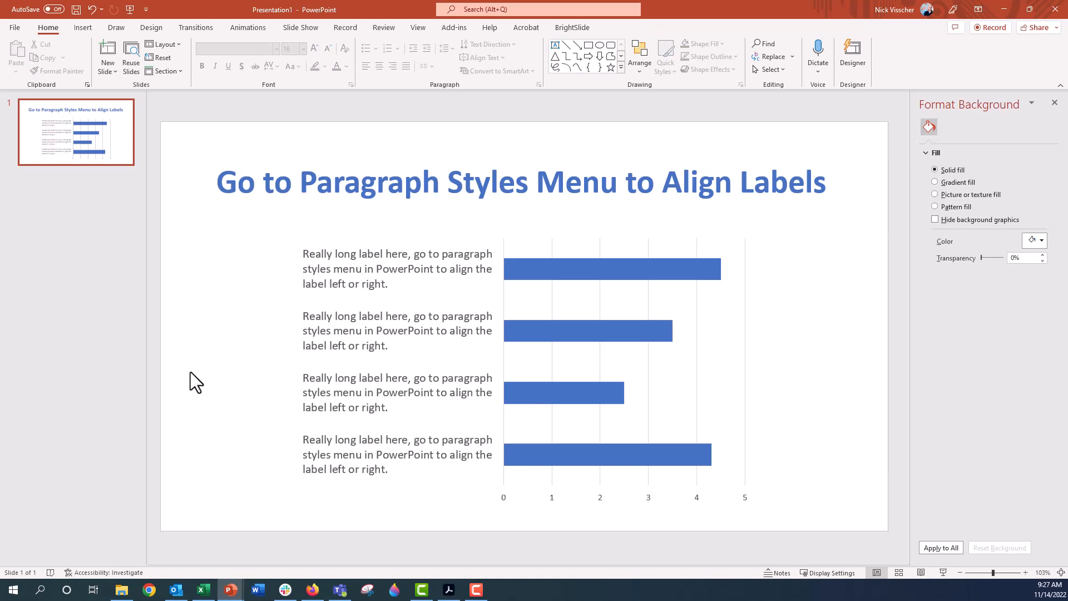